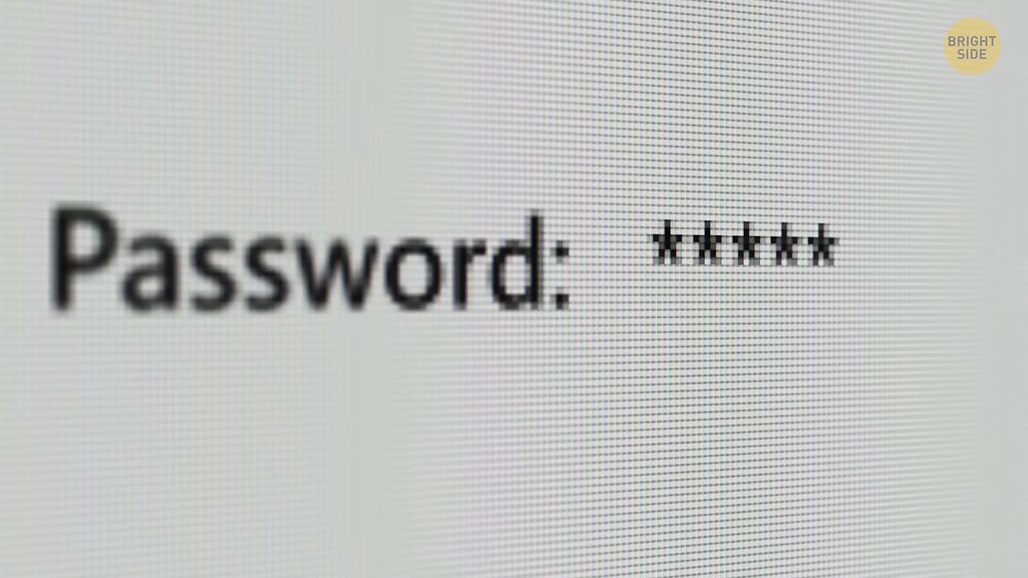
{"action": "type", "text": "****"}
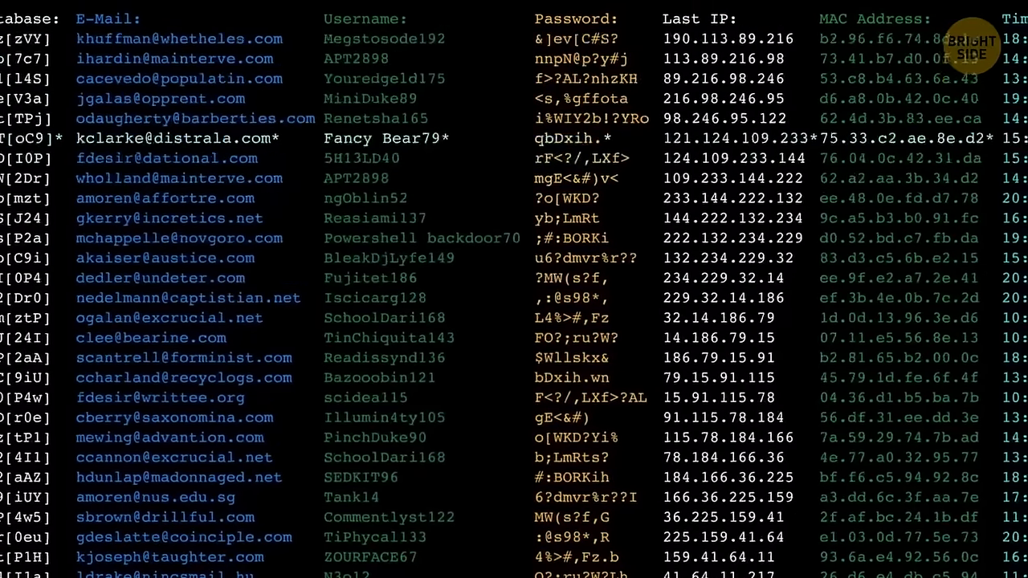
{"action": "scroll", "scroll_direction": "down", "scroll_amount": 3}
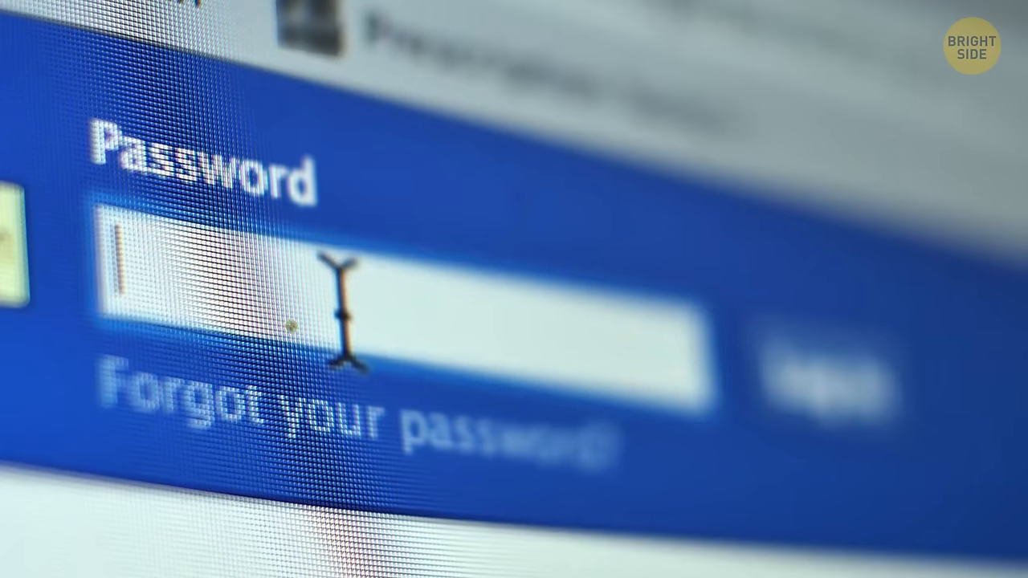
{"action": "type", "text": "••••••"}
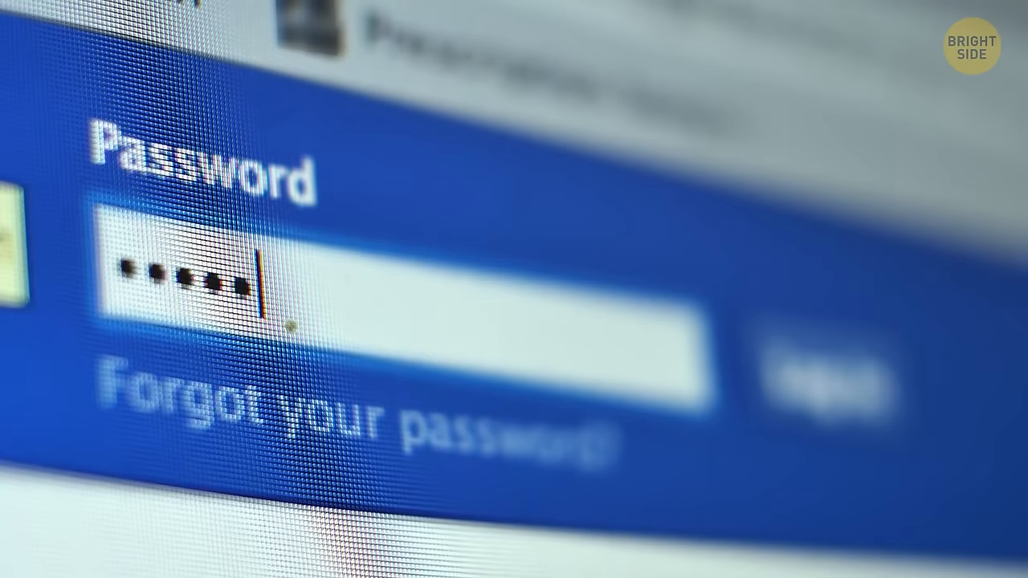
{"action": "type", "text": "••••"}
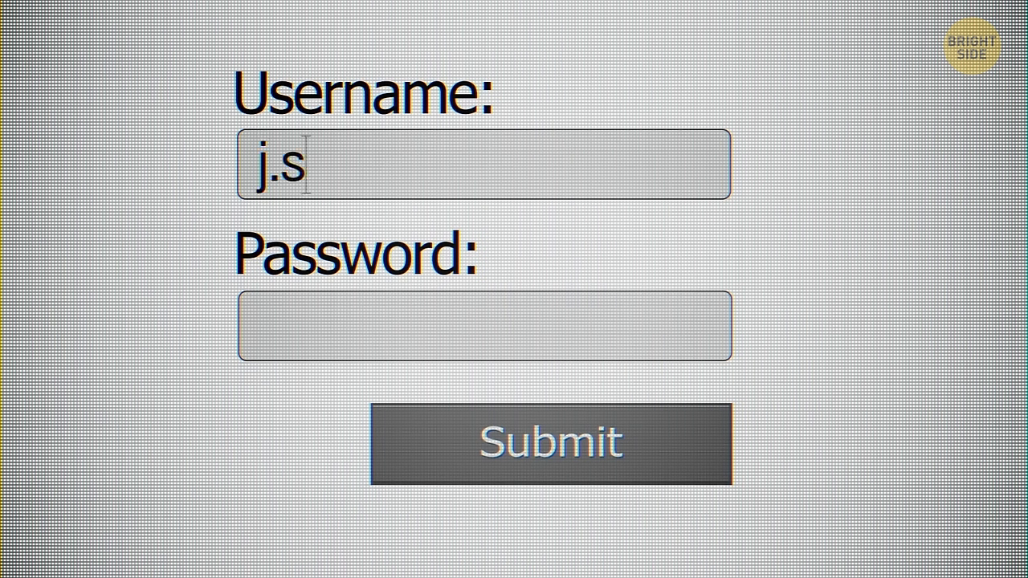
{"action": "type", "text": "porsche"}
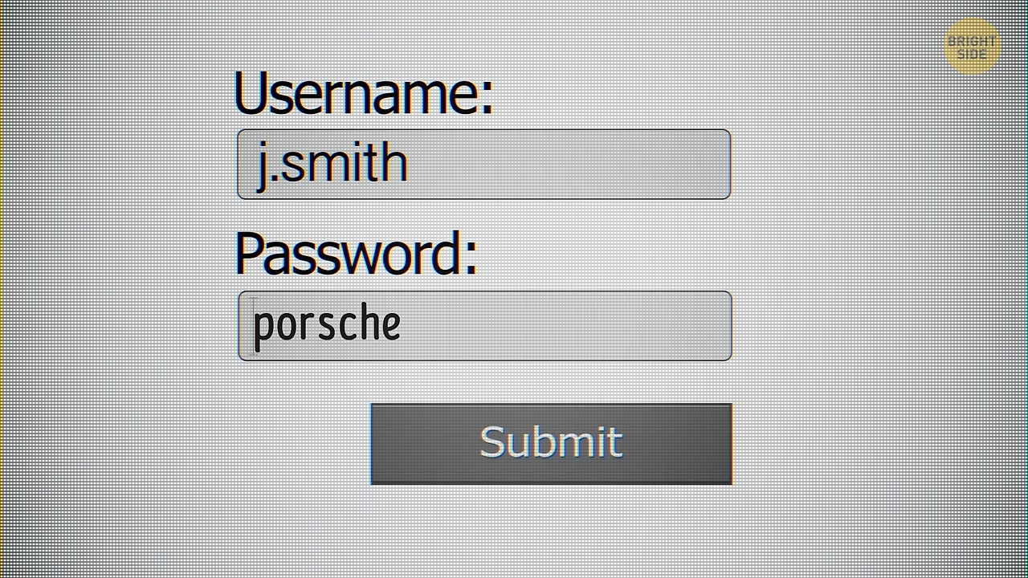
{"action": "type", "text": "3%5&"}
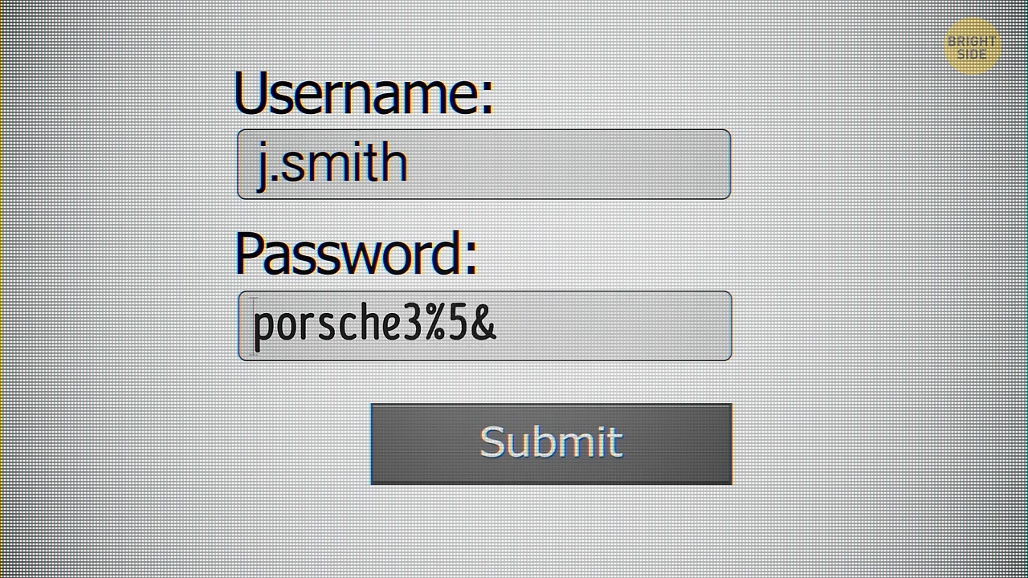
{"action": "left_click_drag", "start_coordinate": [406, 325], "coordinate": [498, 325]}
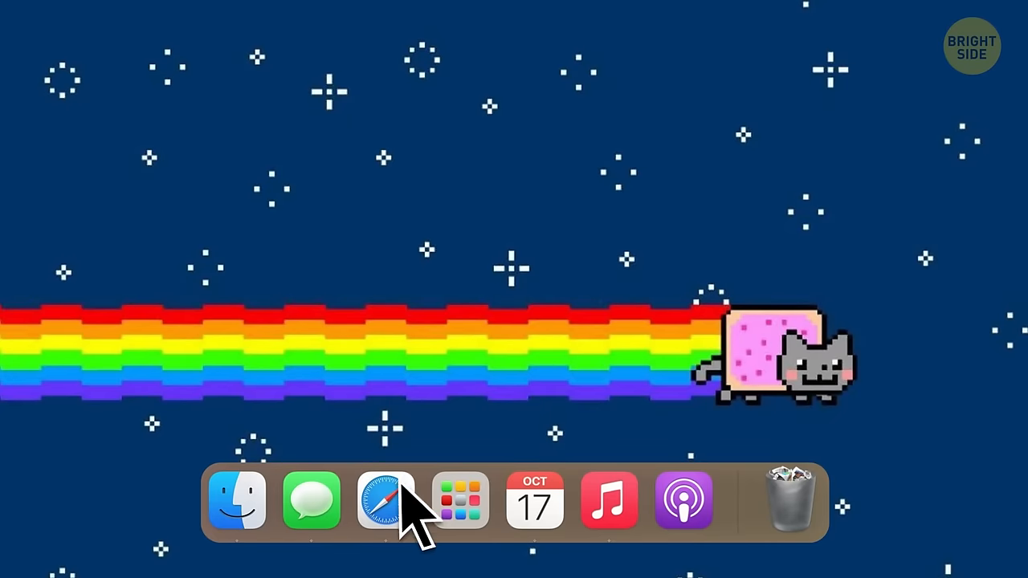
{"action": "left_click", "coordinate": [386, 500]}
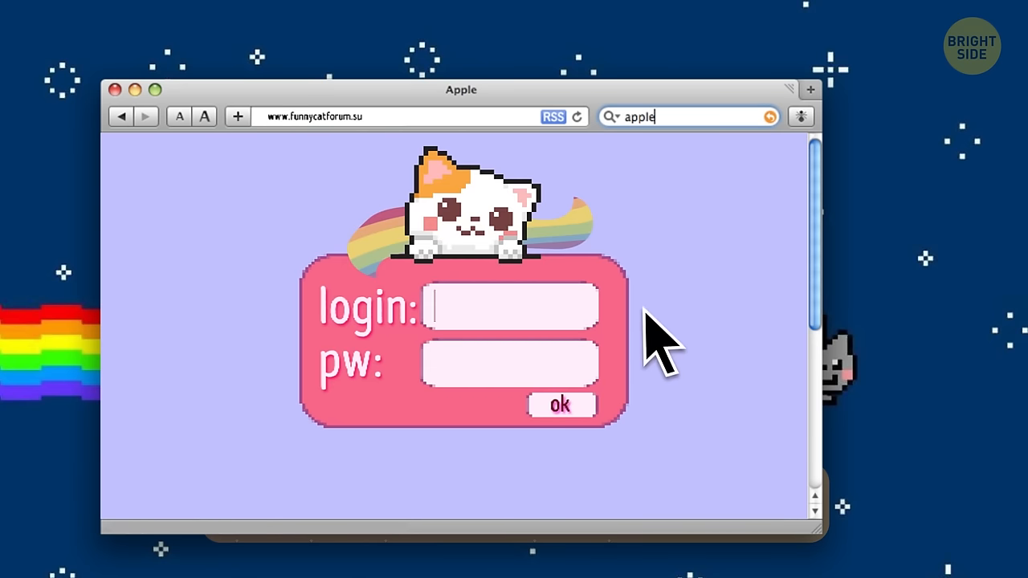
{"action": "type", "text": "bad.biker"}
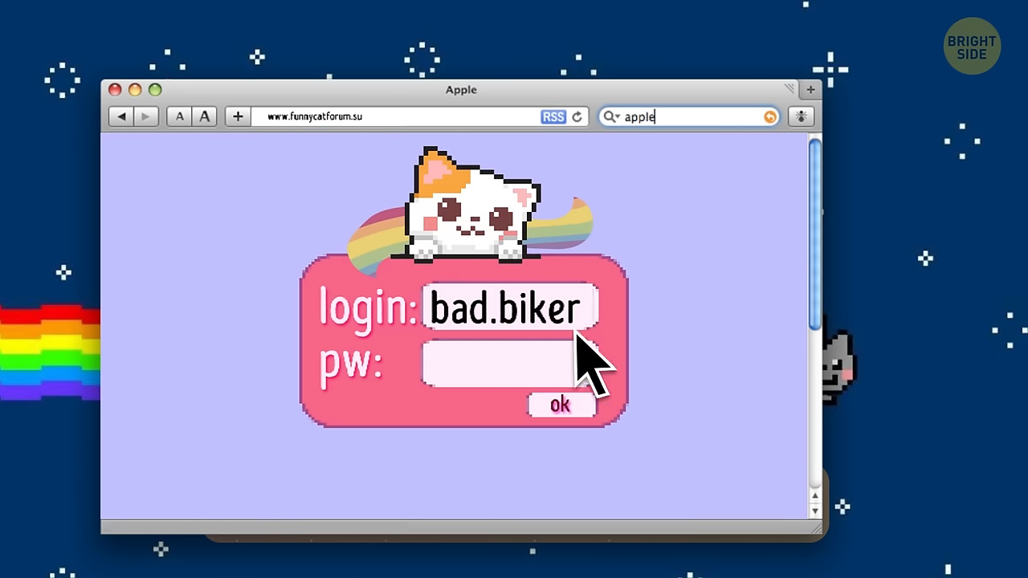
{"action": "type", "text": "porshe:"}
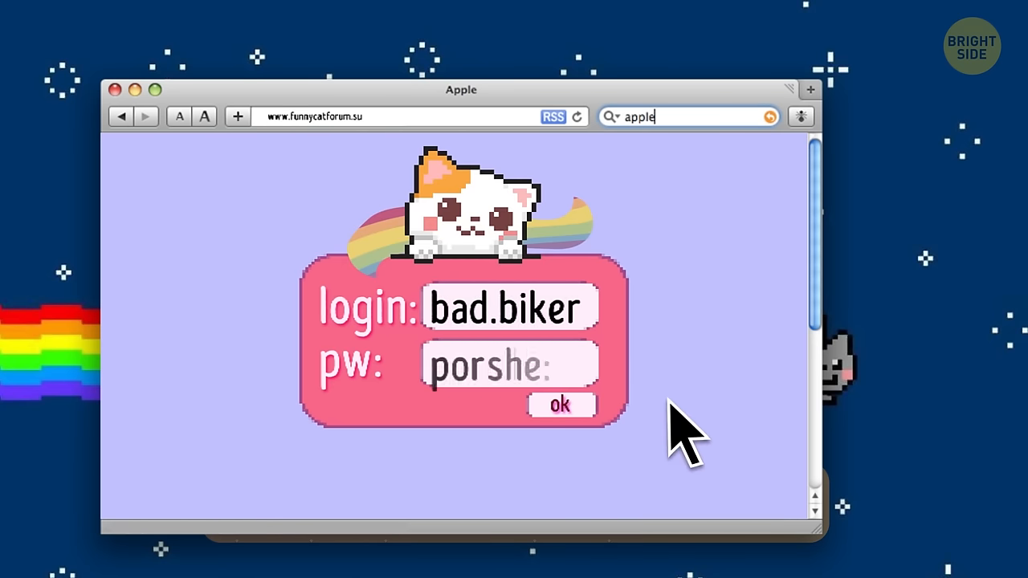
{"action": "type", "text": "3"}
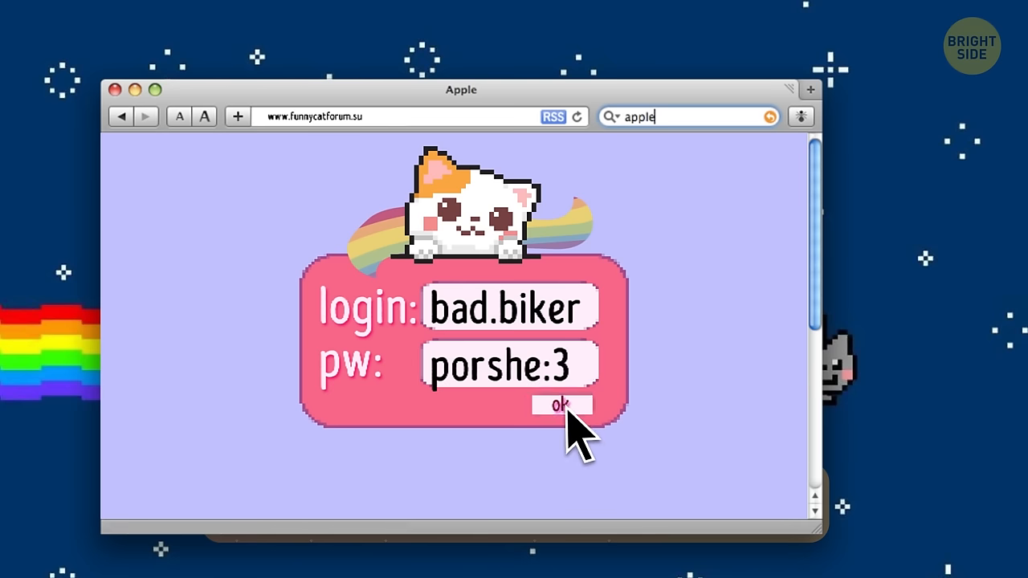
{"action": "mouse_move", "coordinate": [586, 377]}
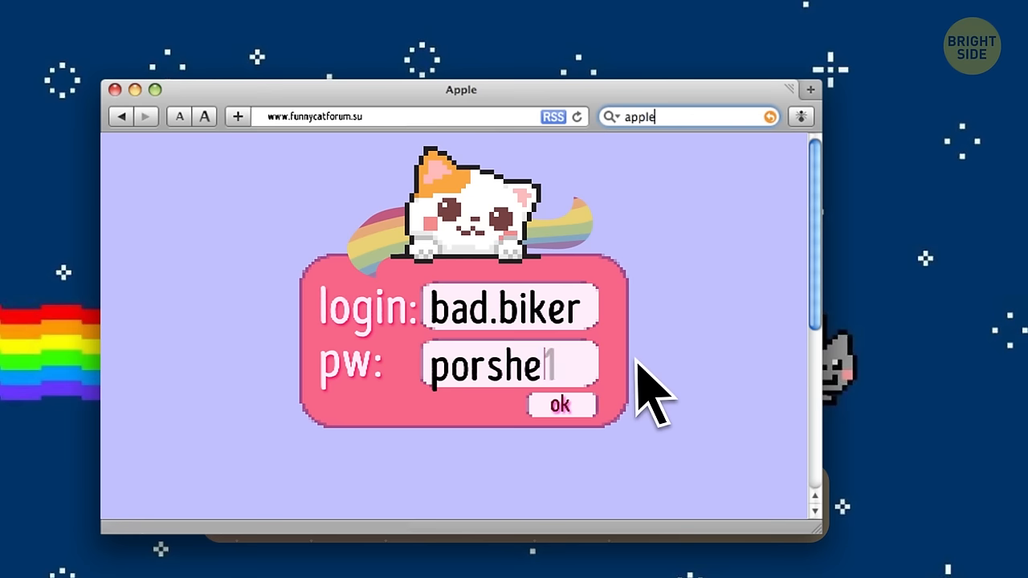
{"action": "type", "text": "123"}
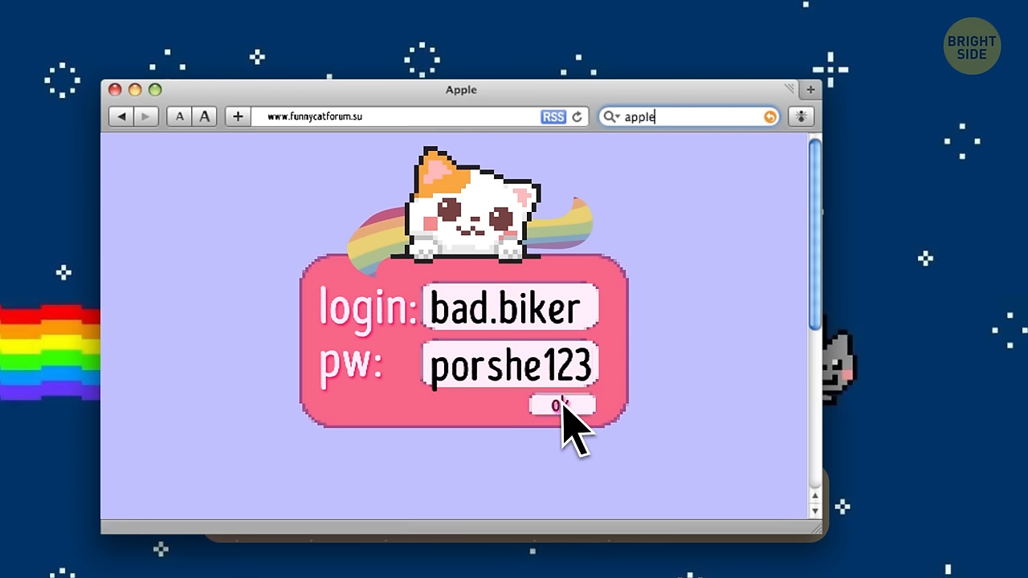
{"action": "left_click", "coordinate": [562, 405]}
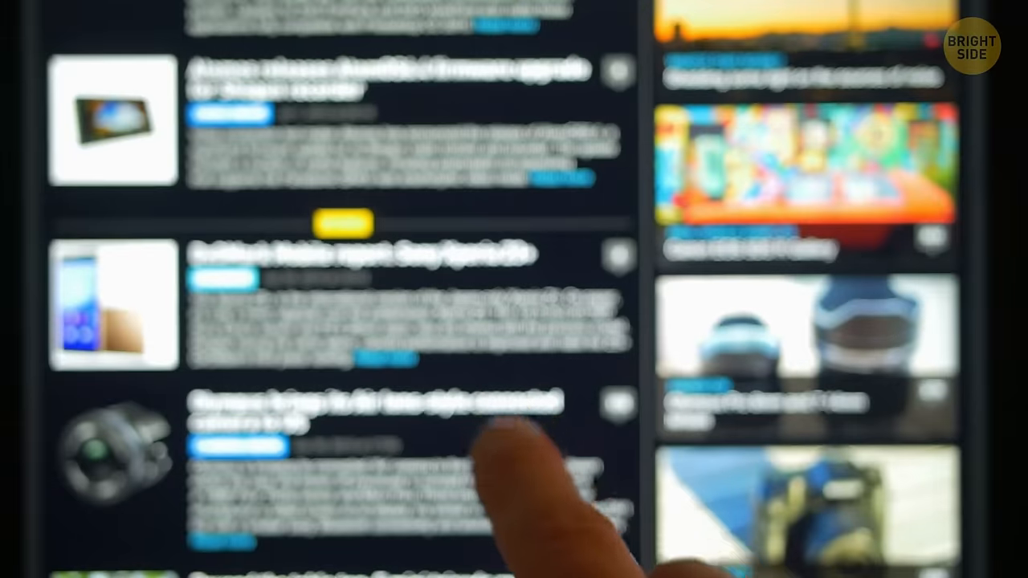
{"action": "scroll", "scroll_direction": "down", "scroll_amount": 3}
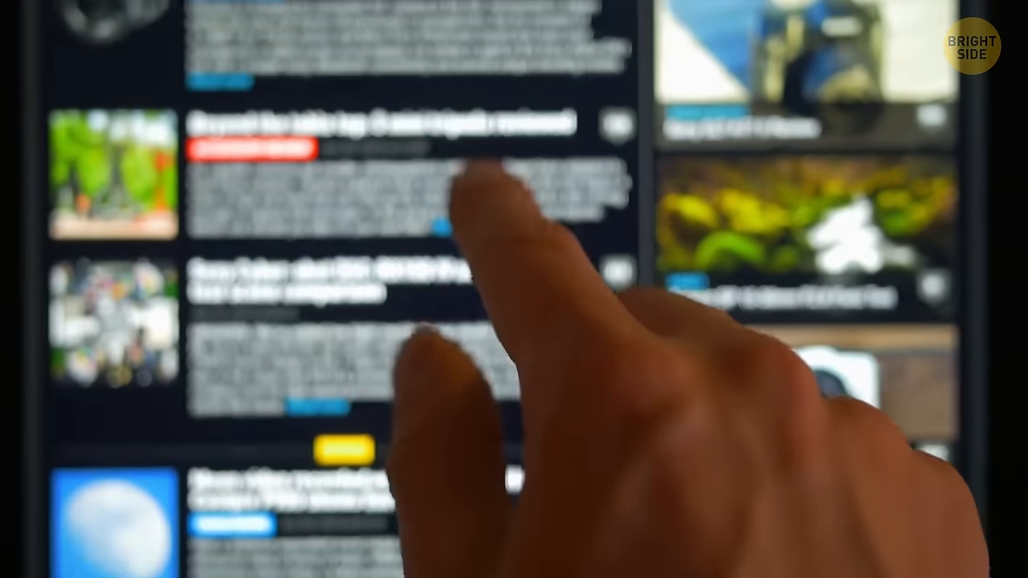
{"action": "scroll", "scroll_direction": "down", "scroll_amount": 3}
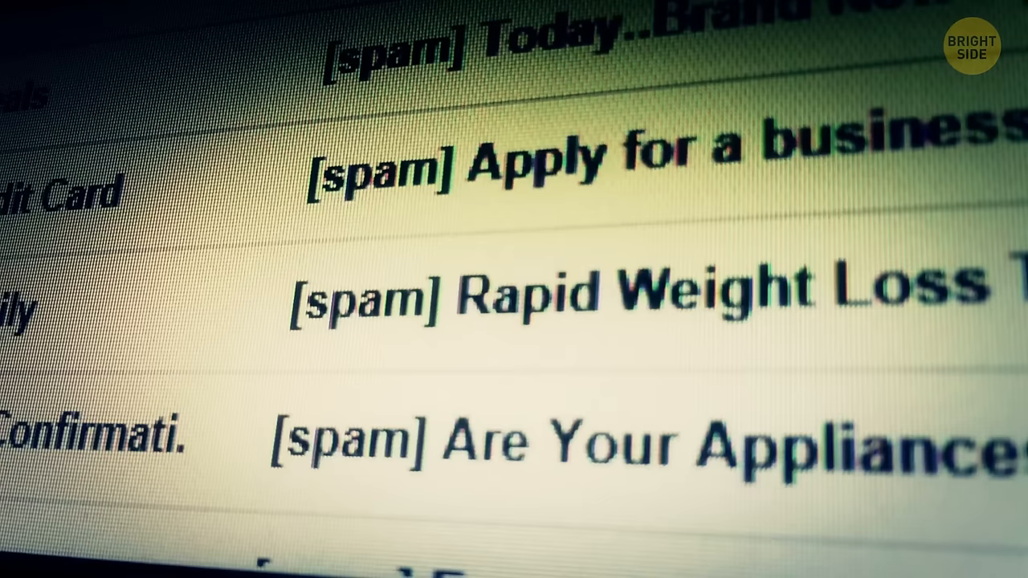
{"action": "scroll", "scroll_direction": "down", "scroll_amount": 3}
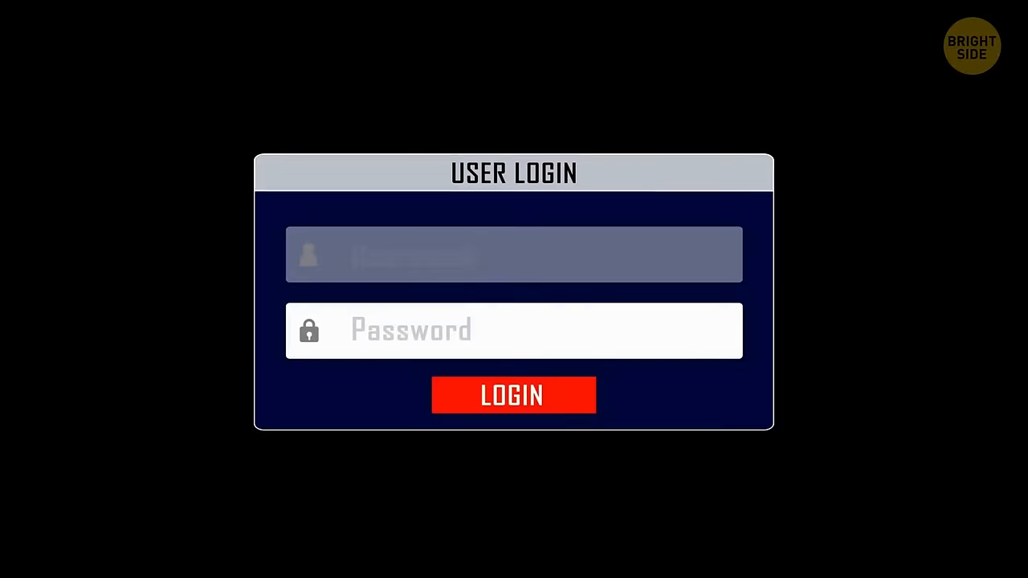
{"action": "left_click", "coordinate": [514, 395]}
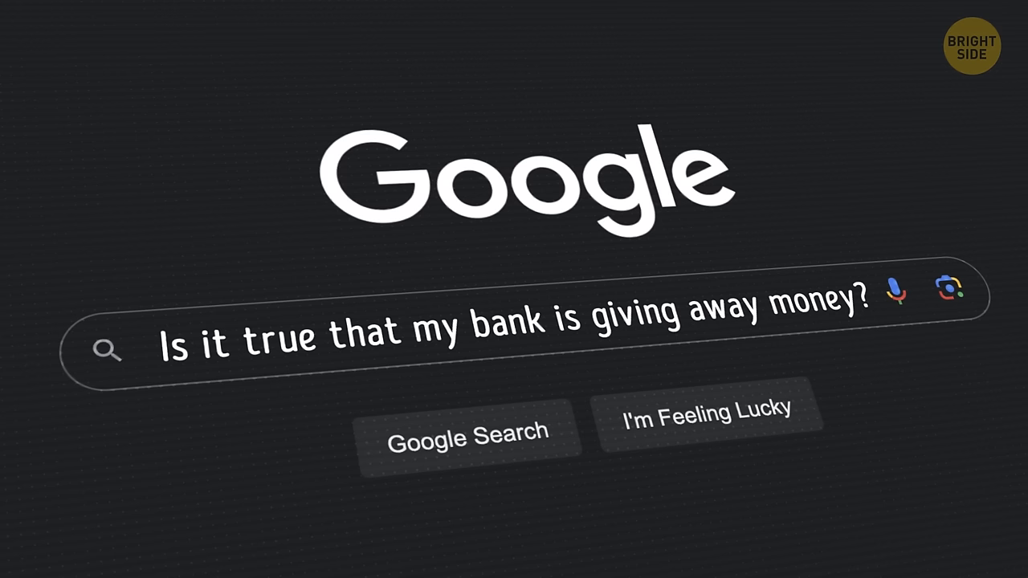
{"action": "type", "text": "Does my manager ha"}
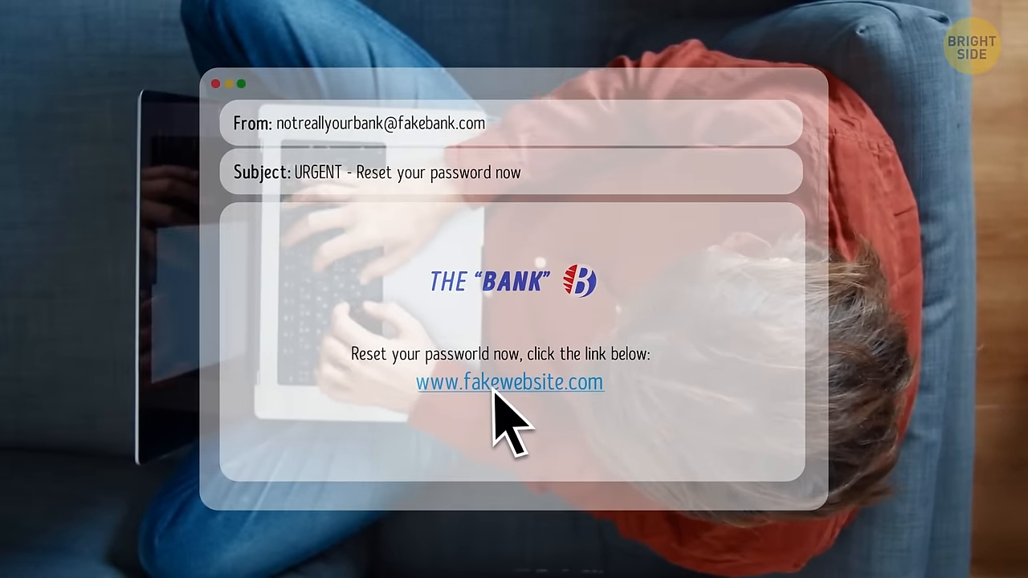
{"action": "left_click", "coordinate": [510, 382]}
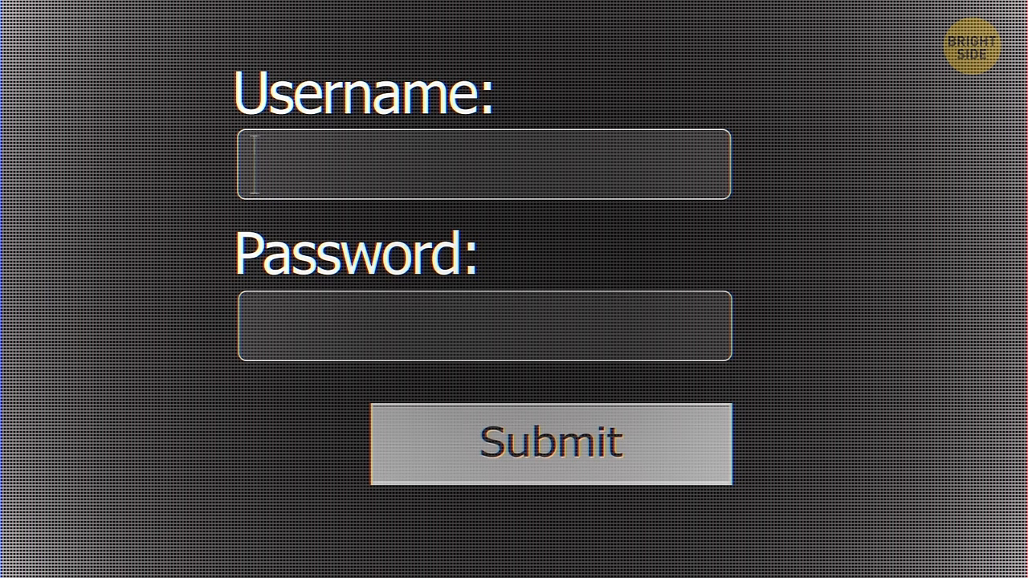
{"action": "type", "text": "j.smith"}
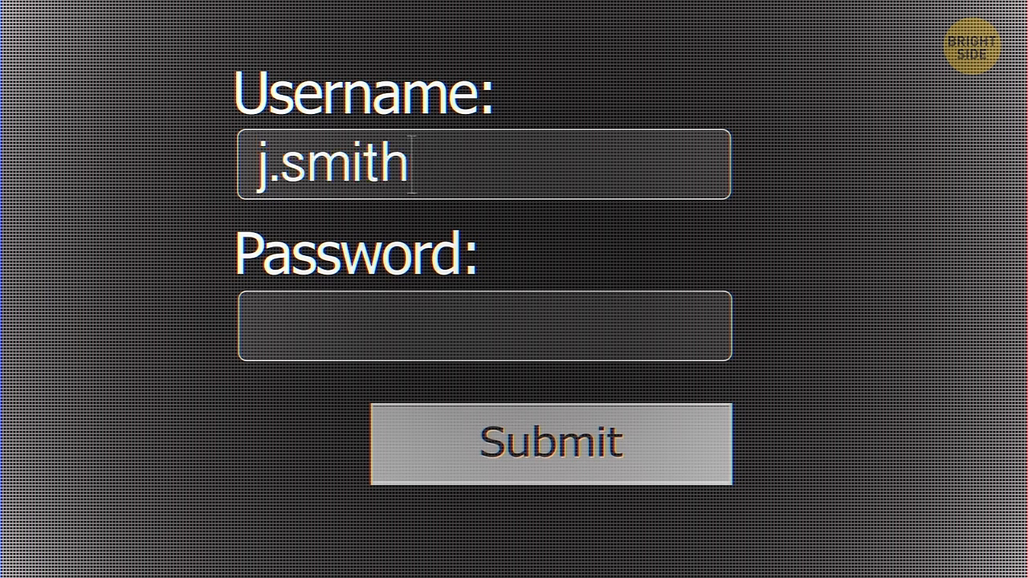
{"action": "type", "text": "password"}
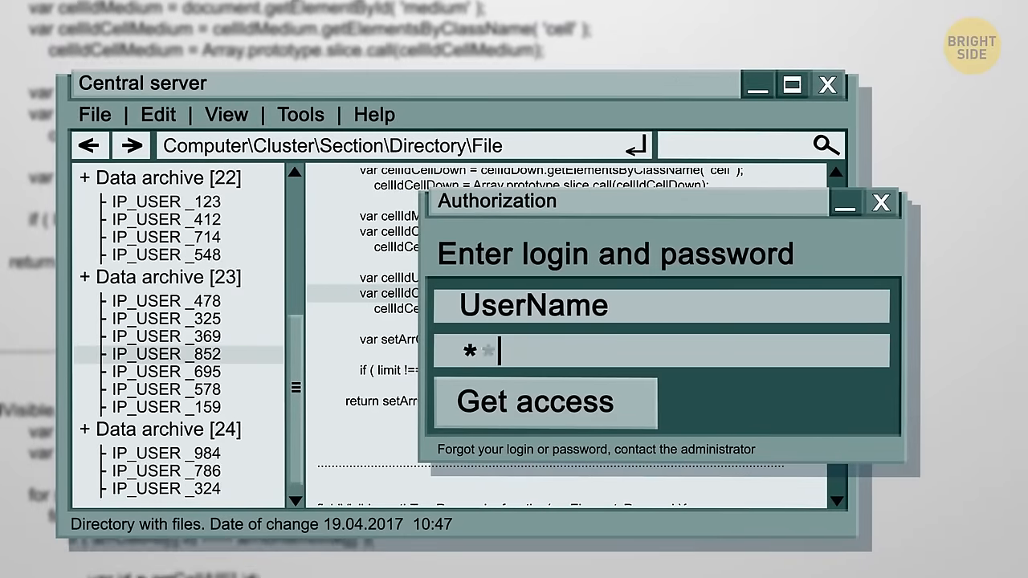
{"action": "left_click", "coordinate": [544, 402]}
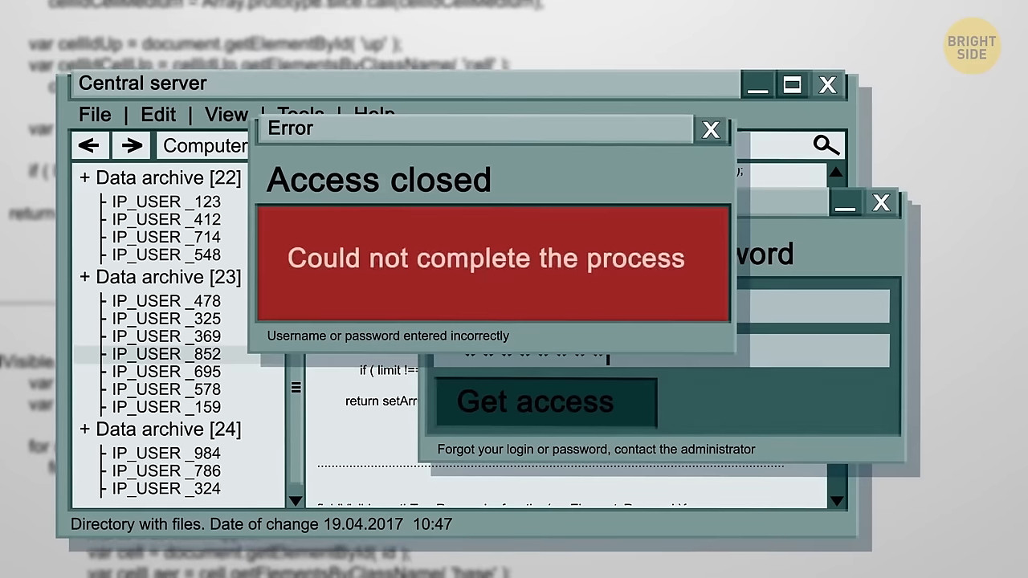